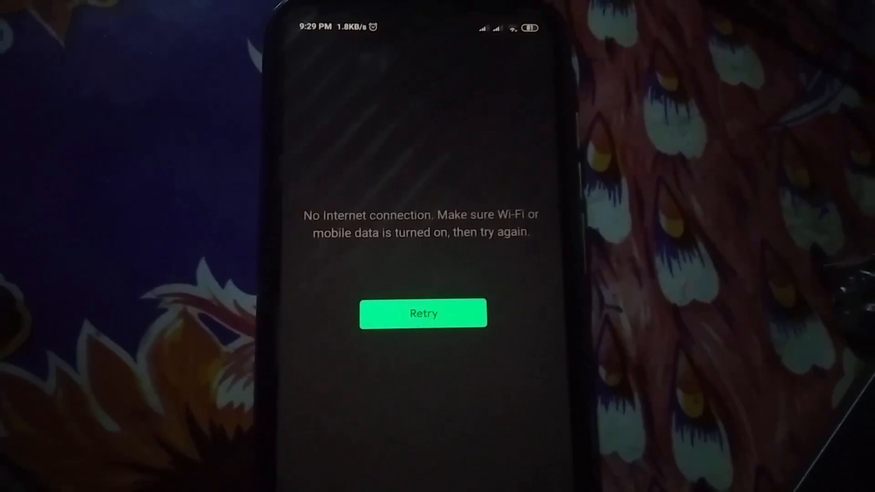
Step: Launch Facebook Lite and scroll its feed to confirm the internet connection works
left_click(422, 312)
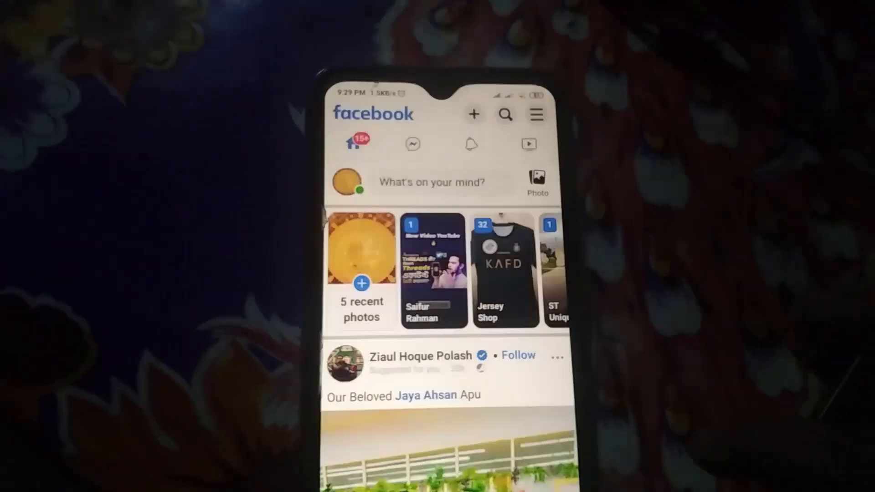
scroll("down", 3)
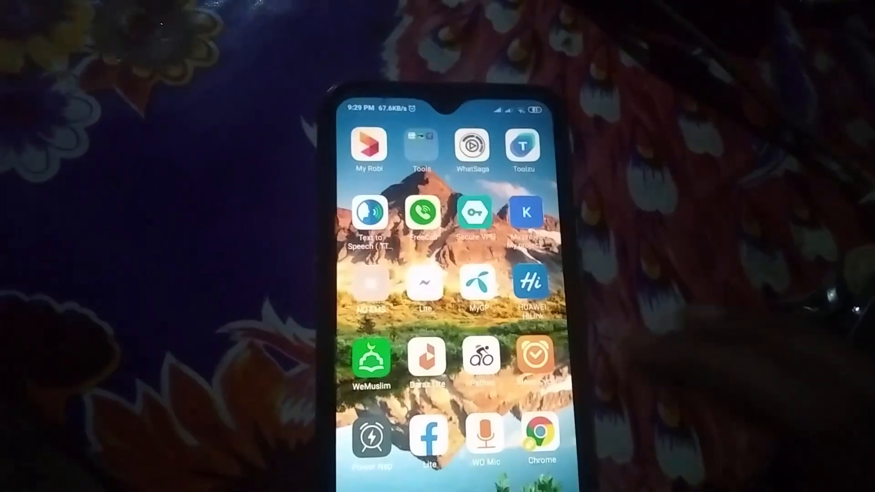
left_click(539, 438)
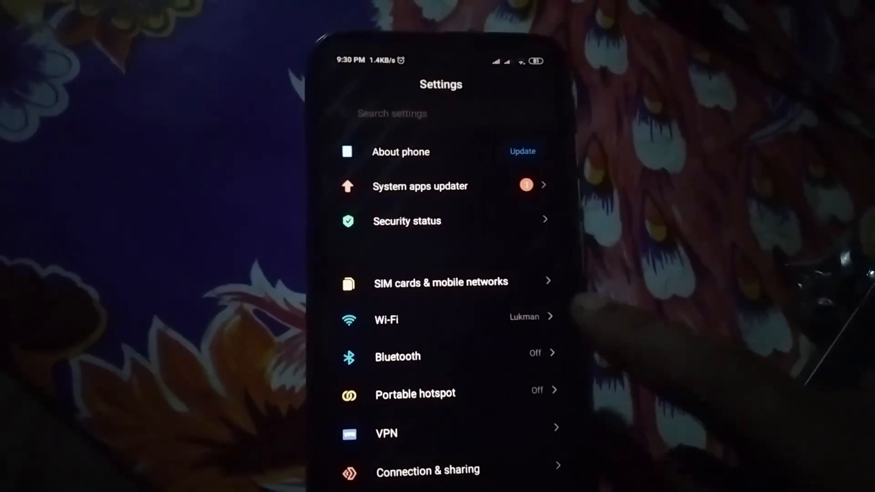
Step: Reach the installed-apps list (110 apps) through Apps > Manage apps
scroll("down", 3)
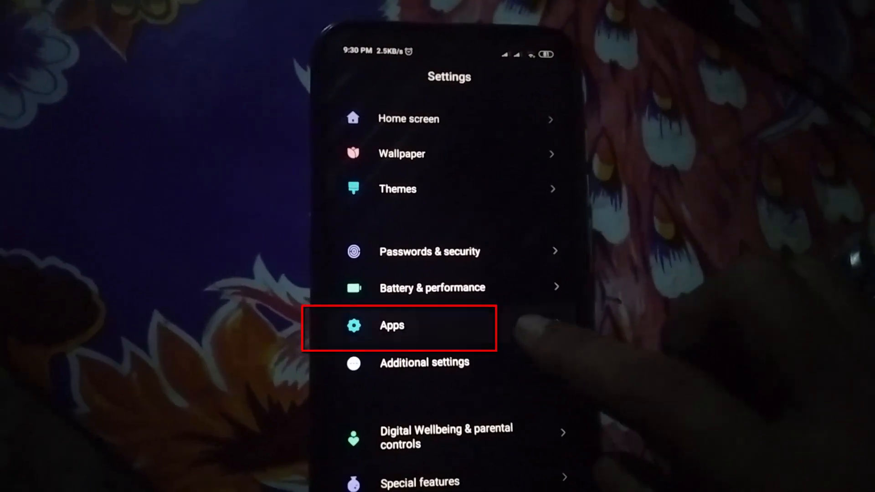
left_click(399, 326)
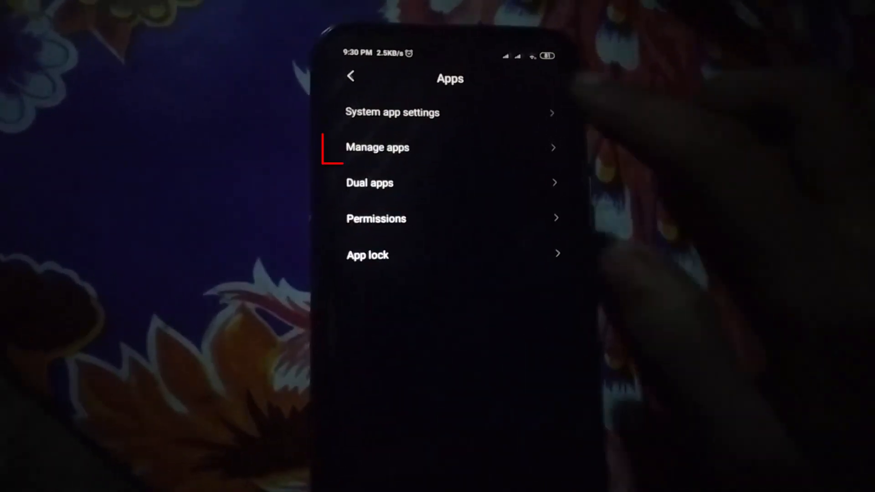
left_click(391, 112)
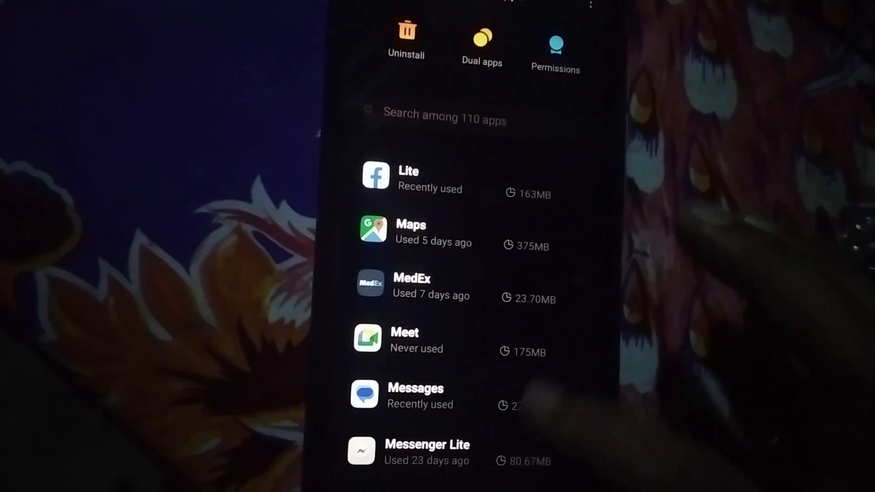
Step: Search settings for 'unknown' and go to the Install unknown apps list of all apps
type("u")
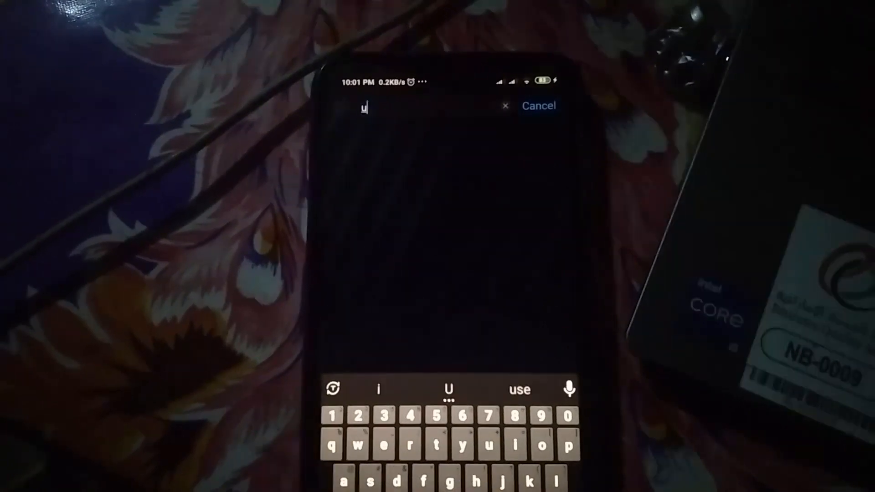
type("n")
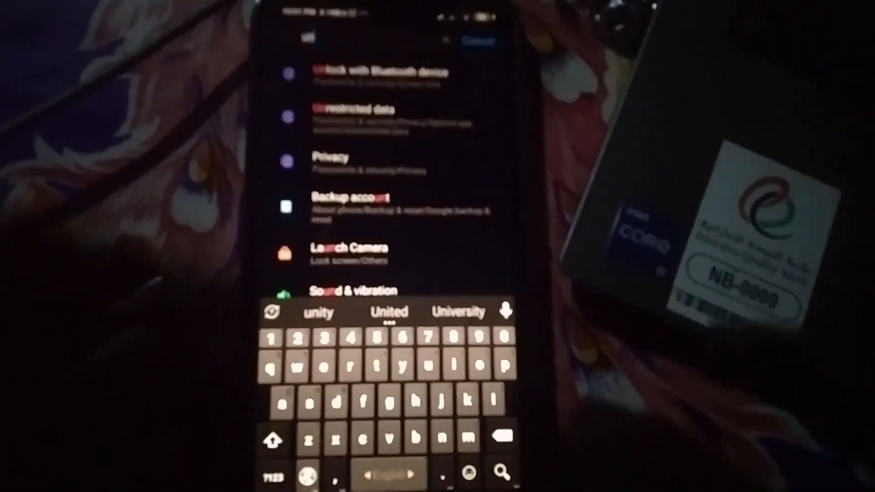
type("unkno")
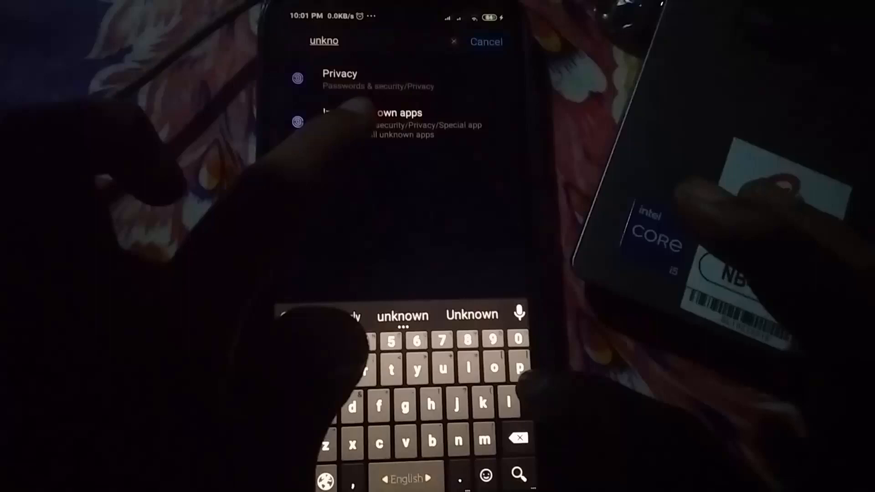
left_click(391, 123)
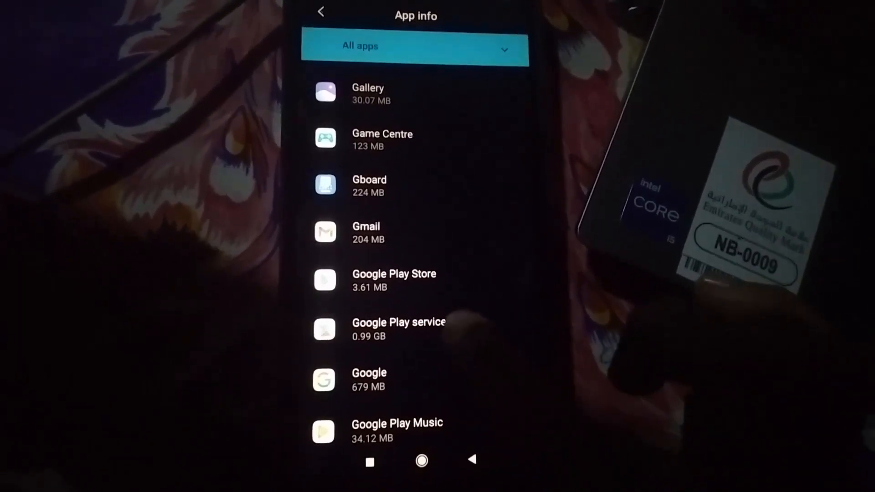
Step: Clear all data of Google Play services from its Manage storage page
left_click(398, 328)
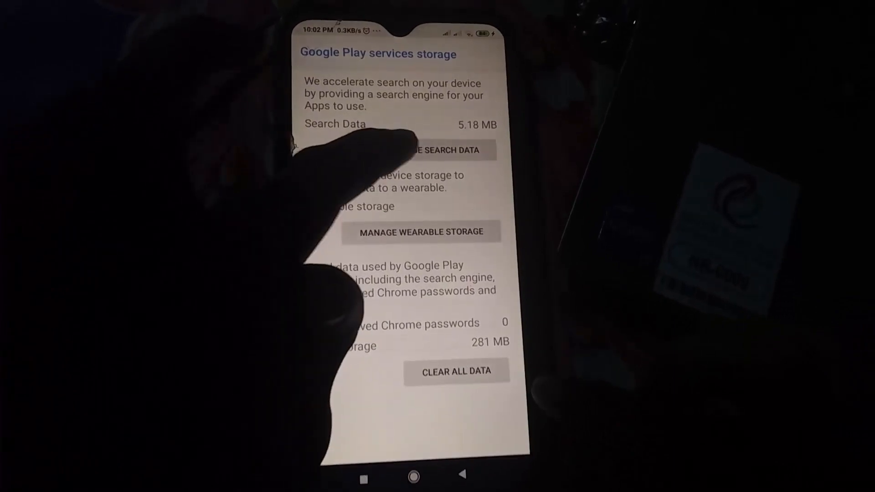
left_click(438, 151)
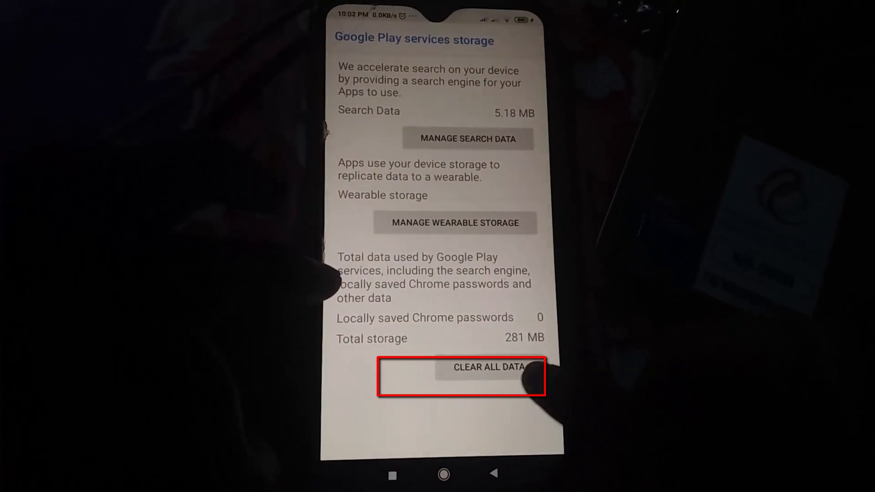
left_click(485, 367)
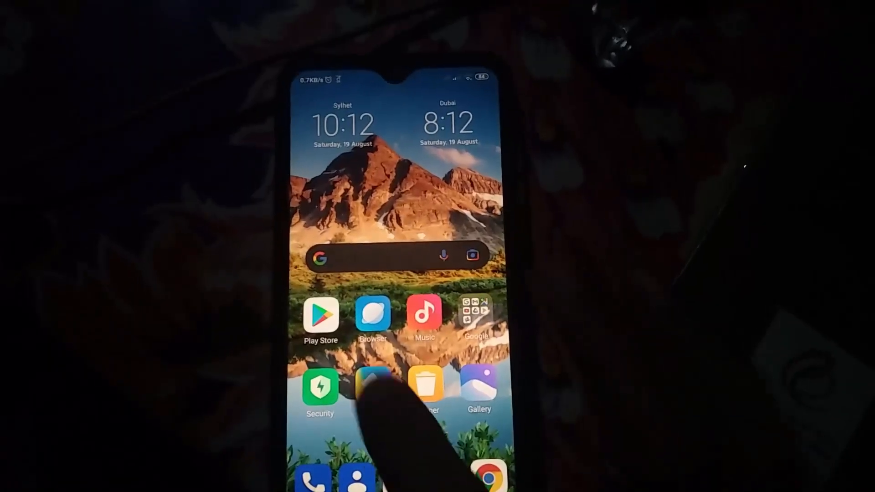
Step: Relaunch Play Store from the home screen so its home page loads
left_click(319, 315)
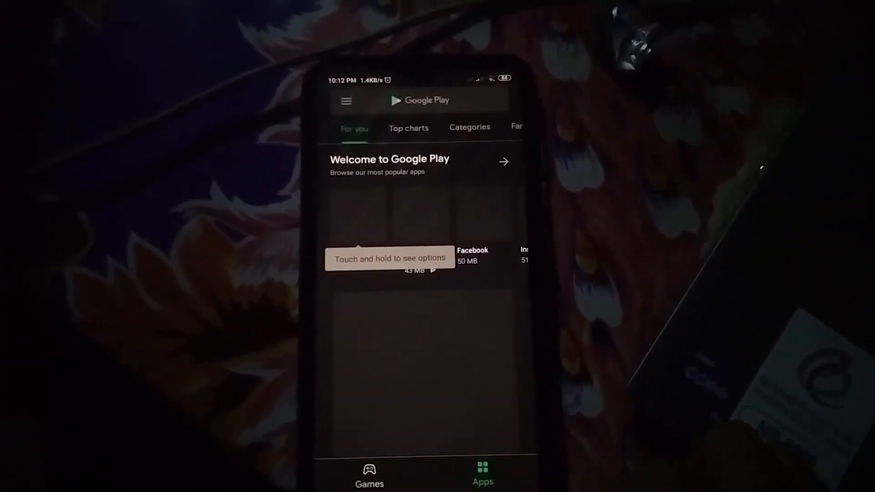